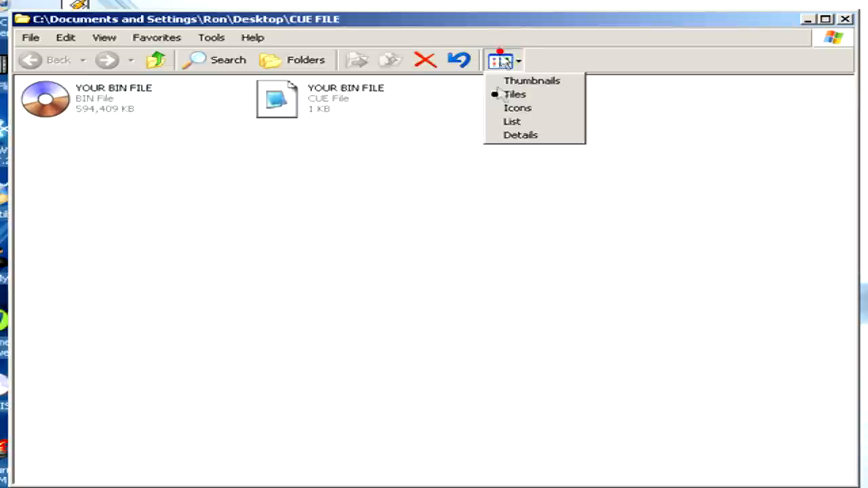
- Switch the CUE FILE folder view to Tiles and close the window
{"action": "left_click", "coordinate": [521, 134]}
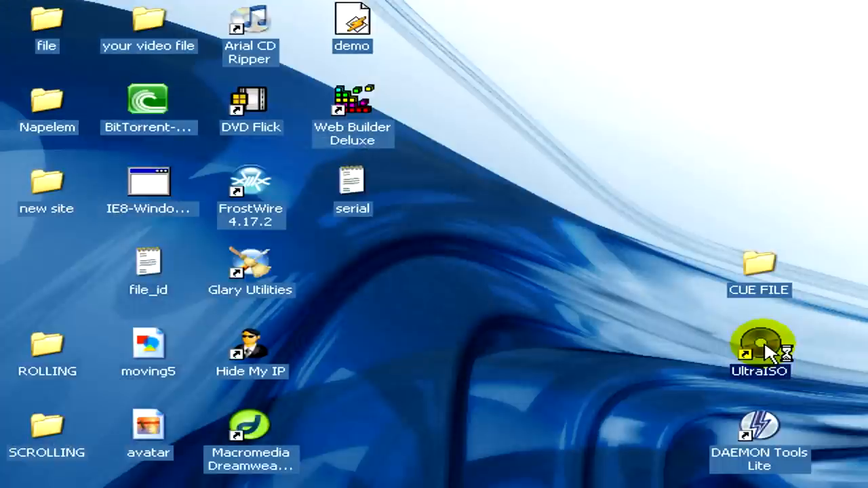
- Launch UltraISO from its desktop shortcut and browse the File menu
{"action": "double_click", "coordinate": [759, 339]}
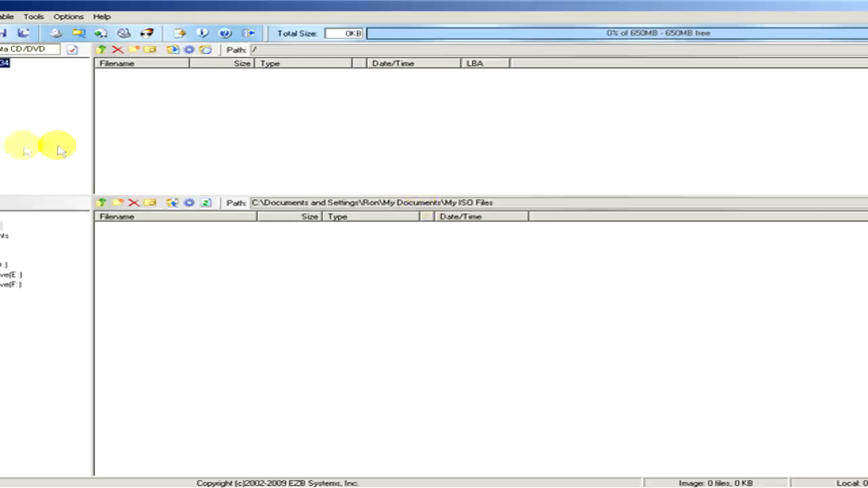
{"action": "left_click", "coordinate": [17, 26]}
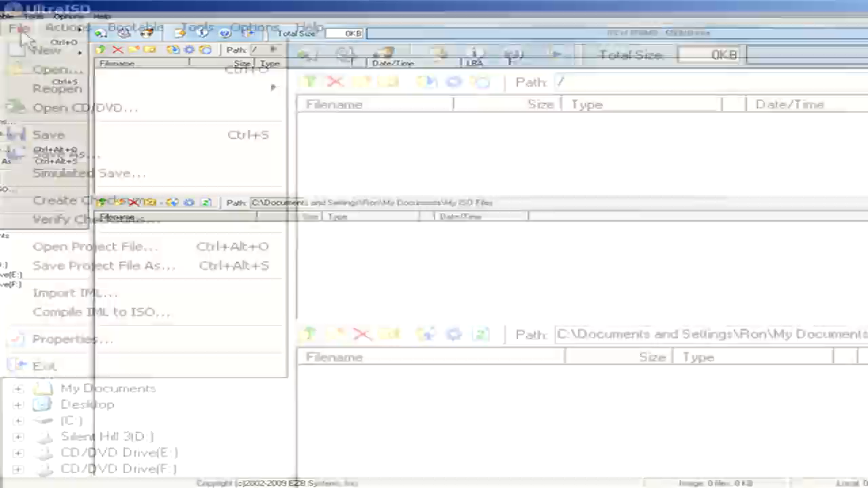
{"action": "mouse_move", "coordinate": [58, 70]}
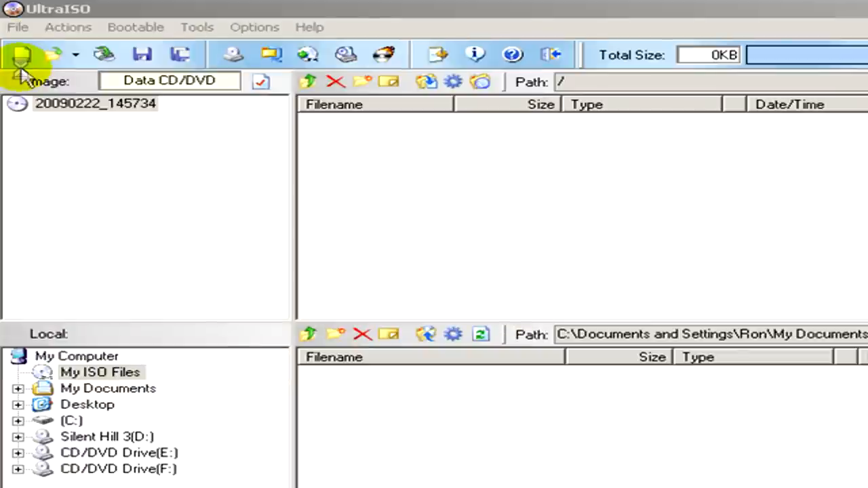
- Open the CUE file YOUR BIN FILE from Desktop\CUE FILE as an image
{"action": "left_click", "coordinate": [20, 55]}
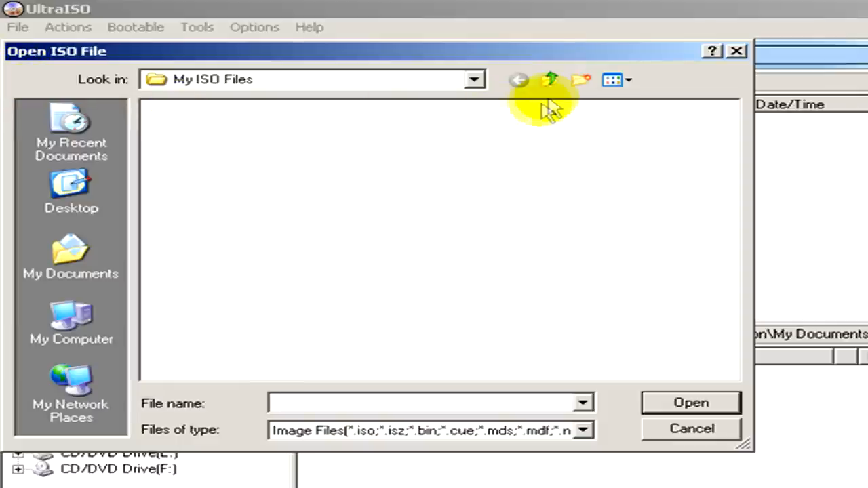
{"action": "left_click", "coordinate": [549, 80]}
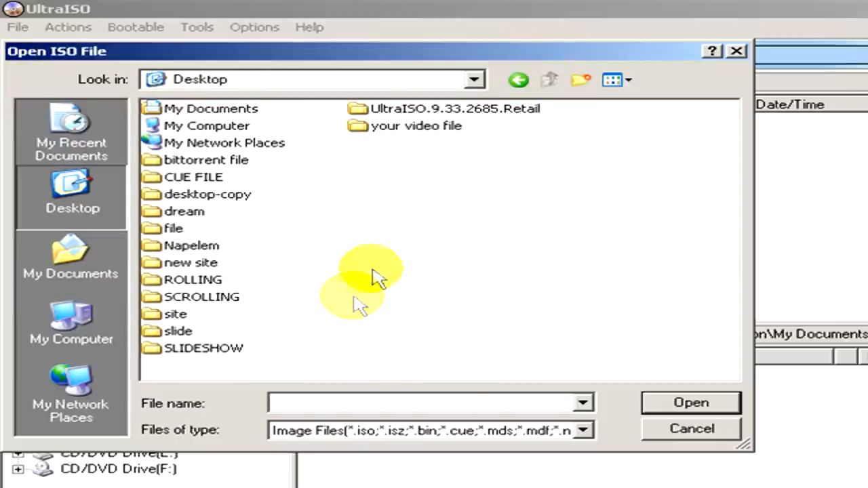
{"action": "mouse_move", "coordinate": [196, 298]}
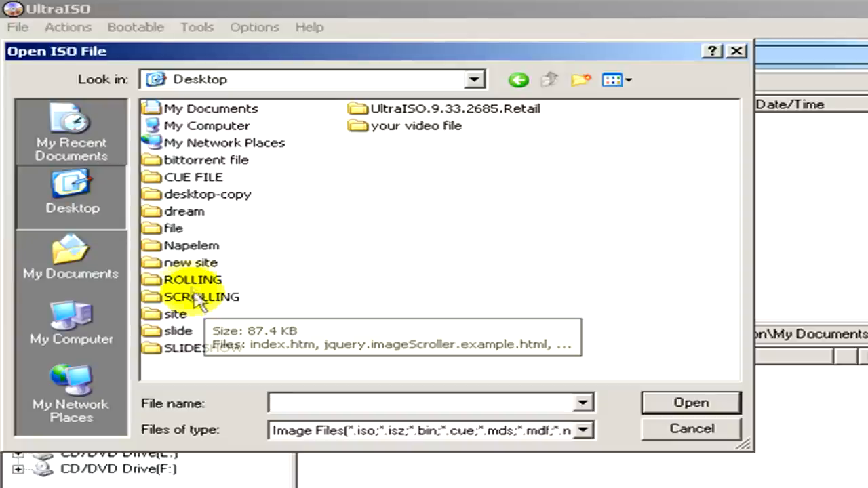
{"action": "double_click", "coordinate": [193, 177]}
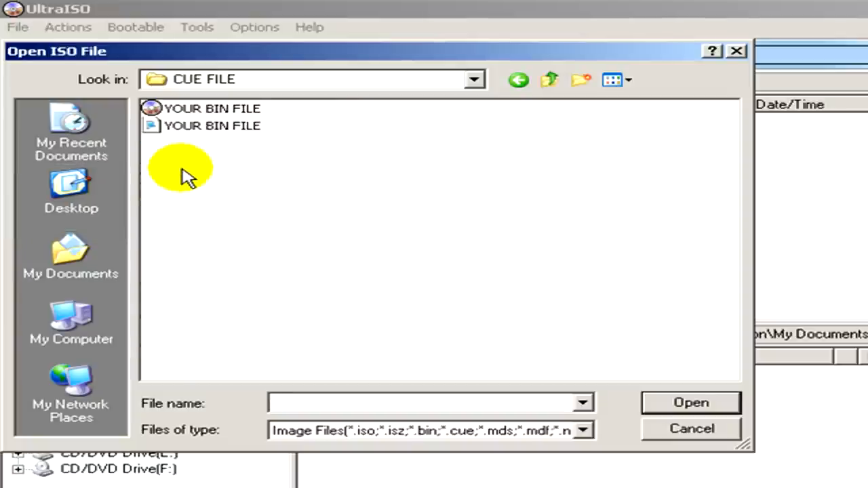
{"action": "left_click", "coordinate": [212, 126]}
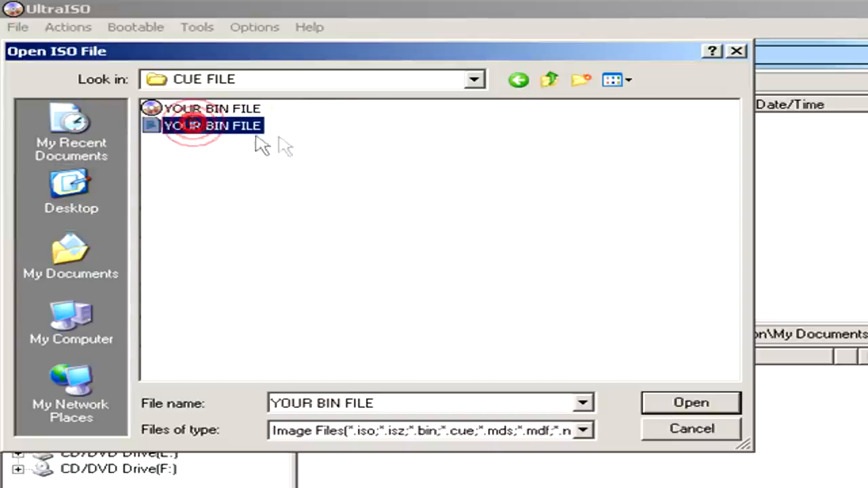
{"action": "left_click", "coordinate": [689, 402]}
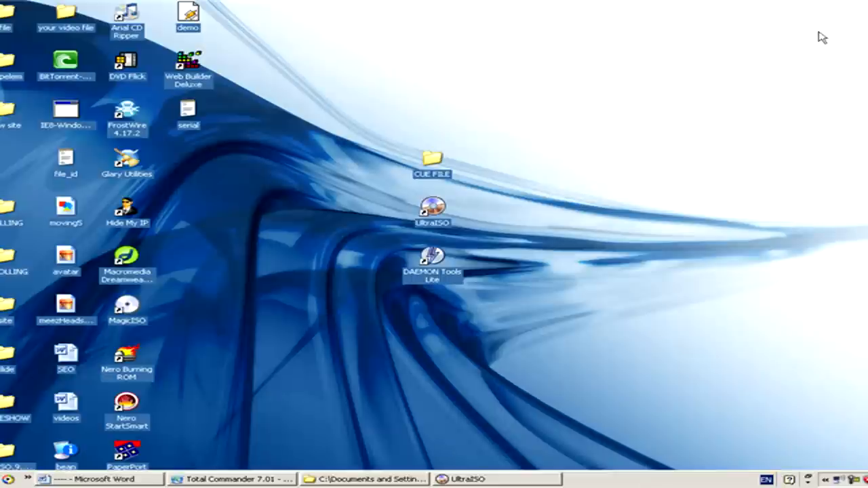
- Launch DAEMON Tools Lite and open its system tray menu
{"action": "left_click", "coordinate": [432, 261]}
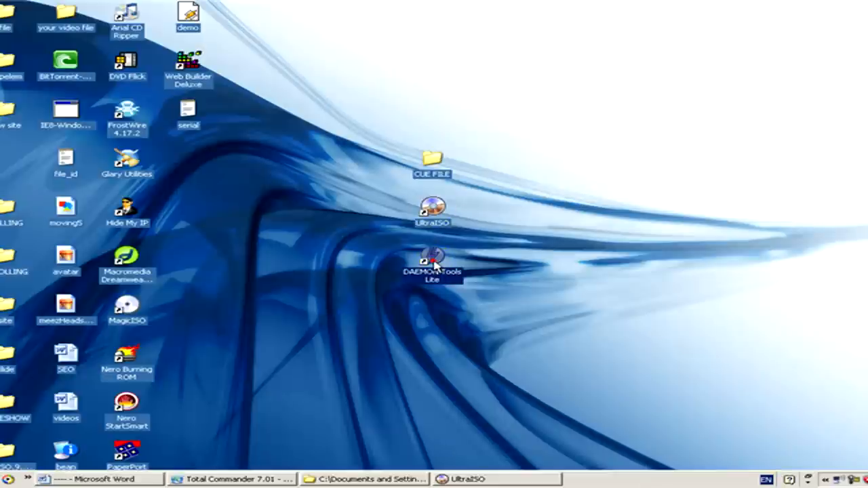
{"action": "left_click", "coordinate": [432, 263]}
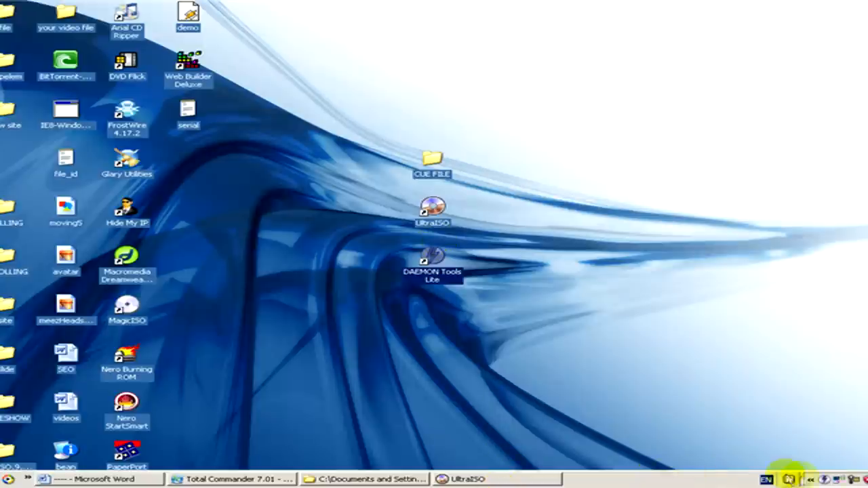
{"action": "left_click", "coordinate": [826, 479]}
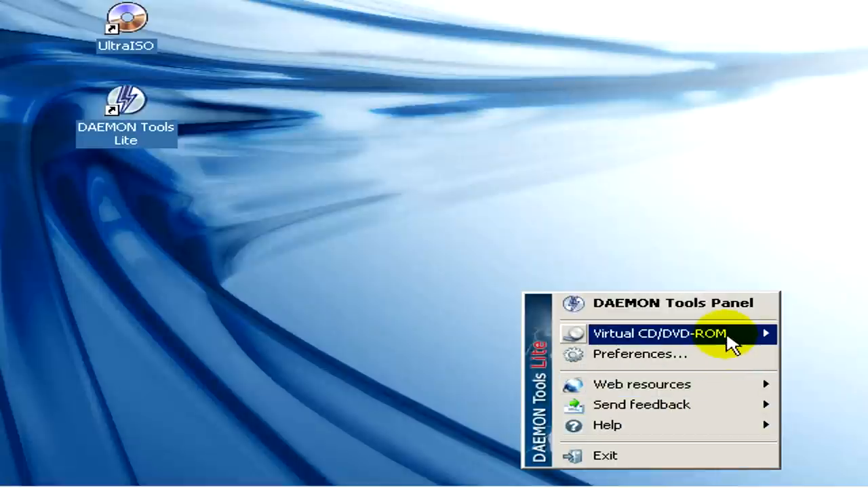
- Choose Mount image for Virtual CD/DVD-ROM Device 0 [E:] No Media
{"action": "left_click", "coordinate": [671, 333]}
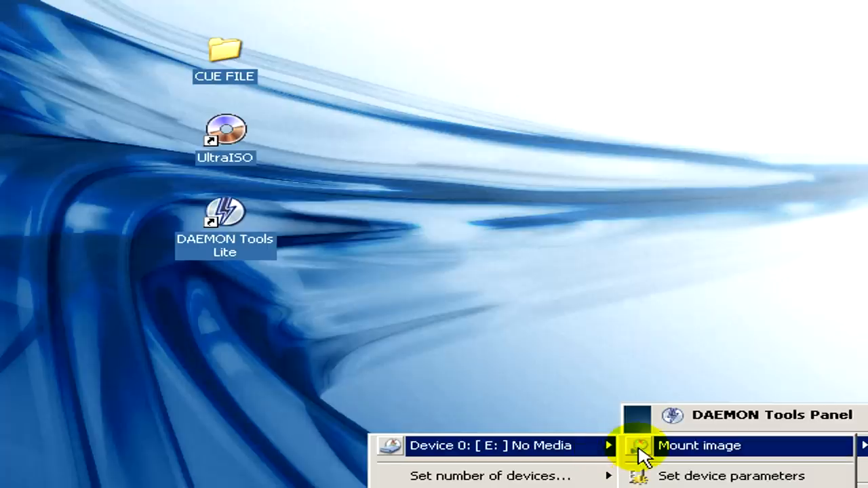
{"action": "left_click", "coordinate": [699, 445]}
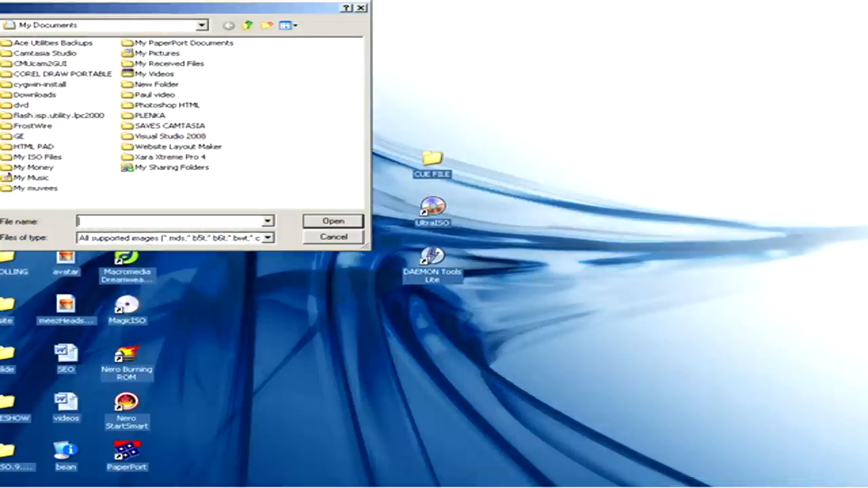
- Mount YOUR BIN FILE from Desktop\CUE FILE on virtual drive E
{"action": "left_click", "coordinate": [73, 156]}
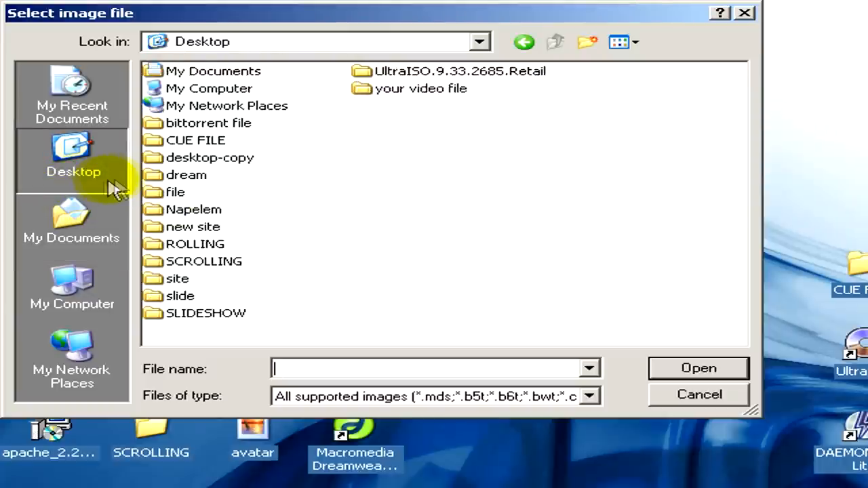
{"action": "left_click", "coordinate": [196, 140]}
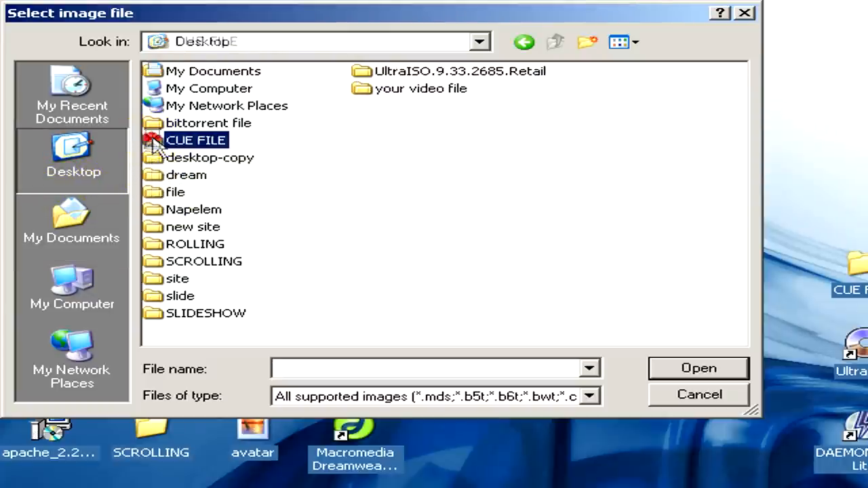
{"action": "double_click", "coordinate": [195, 140]}
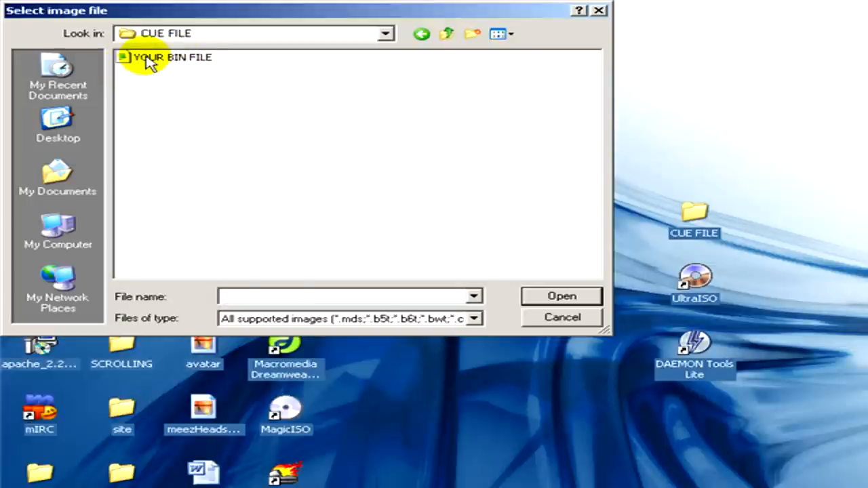
{"action": "left_click", "coordinate": [171, 57]}
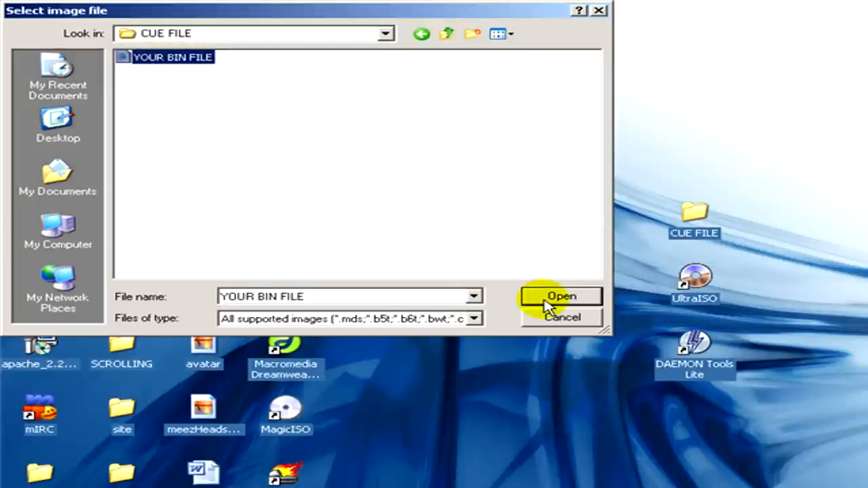
{"action": "left_click", "coordinate": [560, 296]}
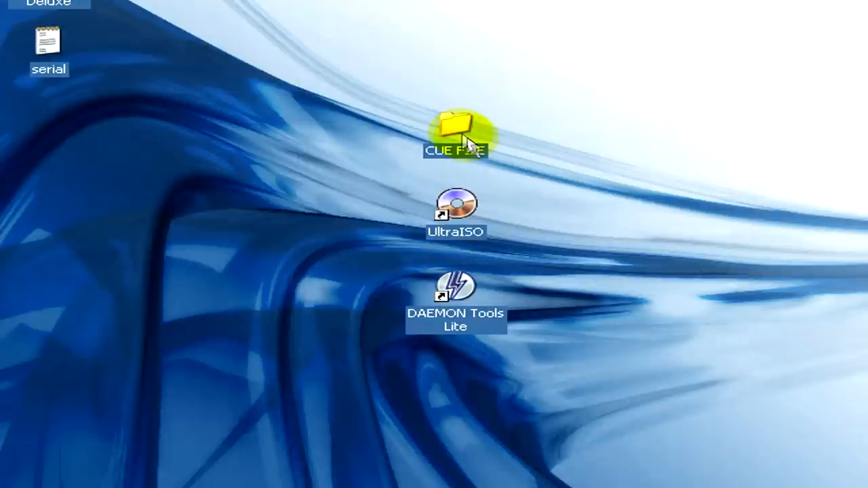
- Open the CUE FILE folder's .cue file in Notepad to view its contents
{"action": "double_click", "coordinate": [456, 132]}
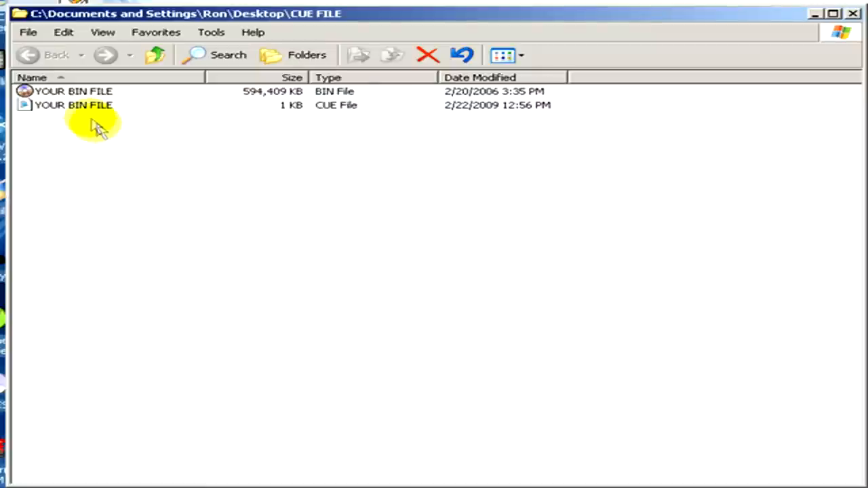
{"action": "right_click", "coordinate": [73, 105]}
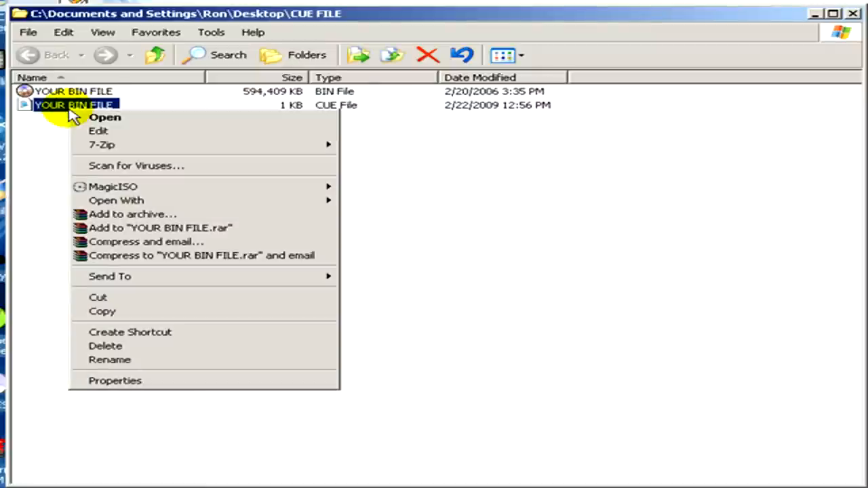
{"action": "mouse_move", "coordinate": [106, 117]}
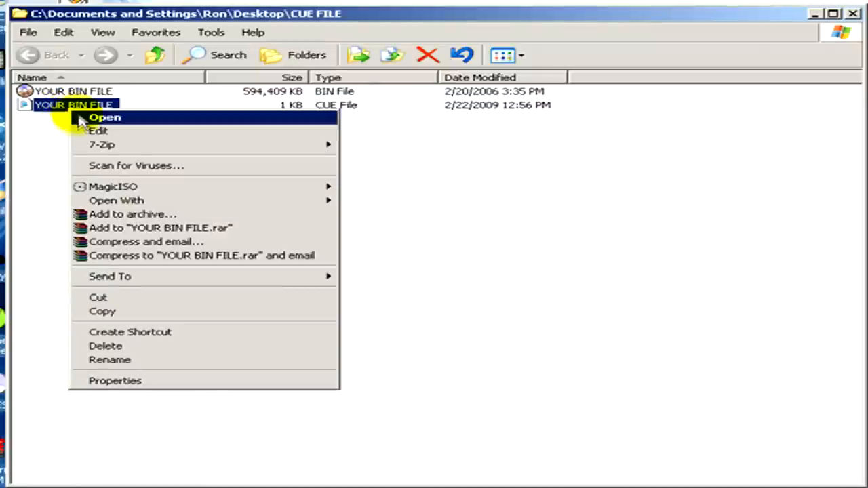
{"action": "left_click", "coordinate": [106, 117]}
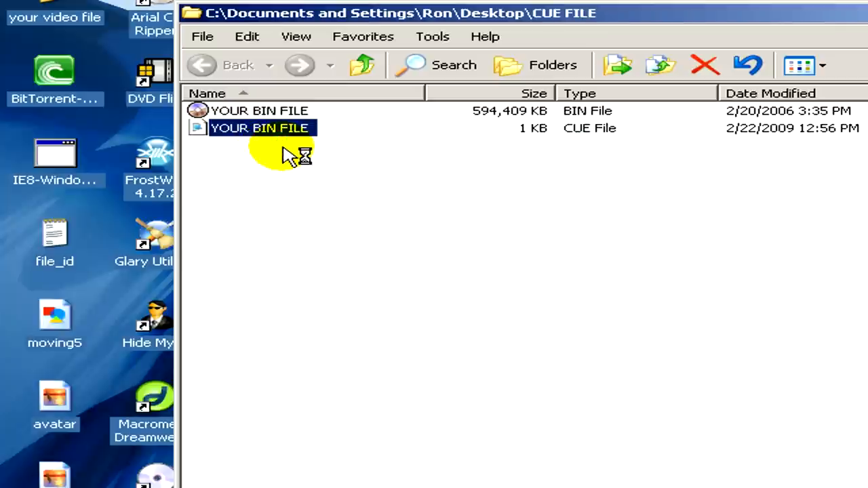
{"action": "double_click", "coordinate": [259, 128]}
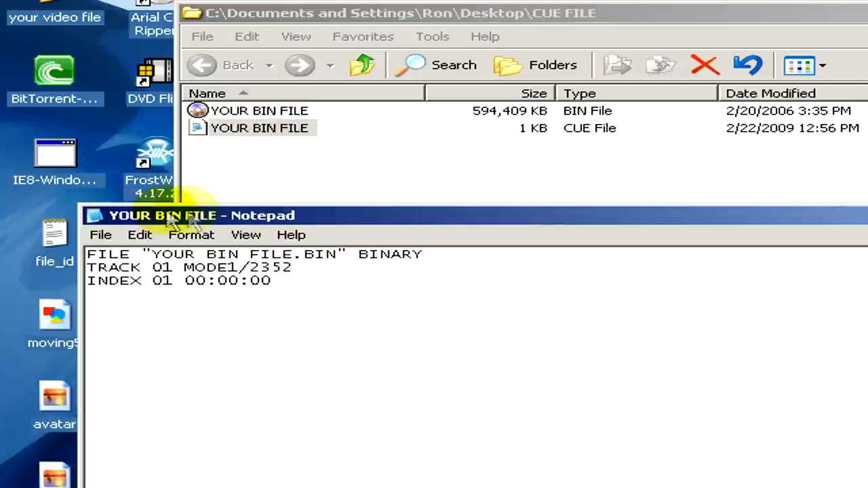